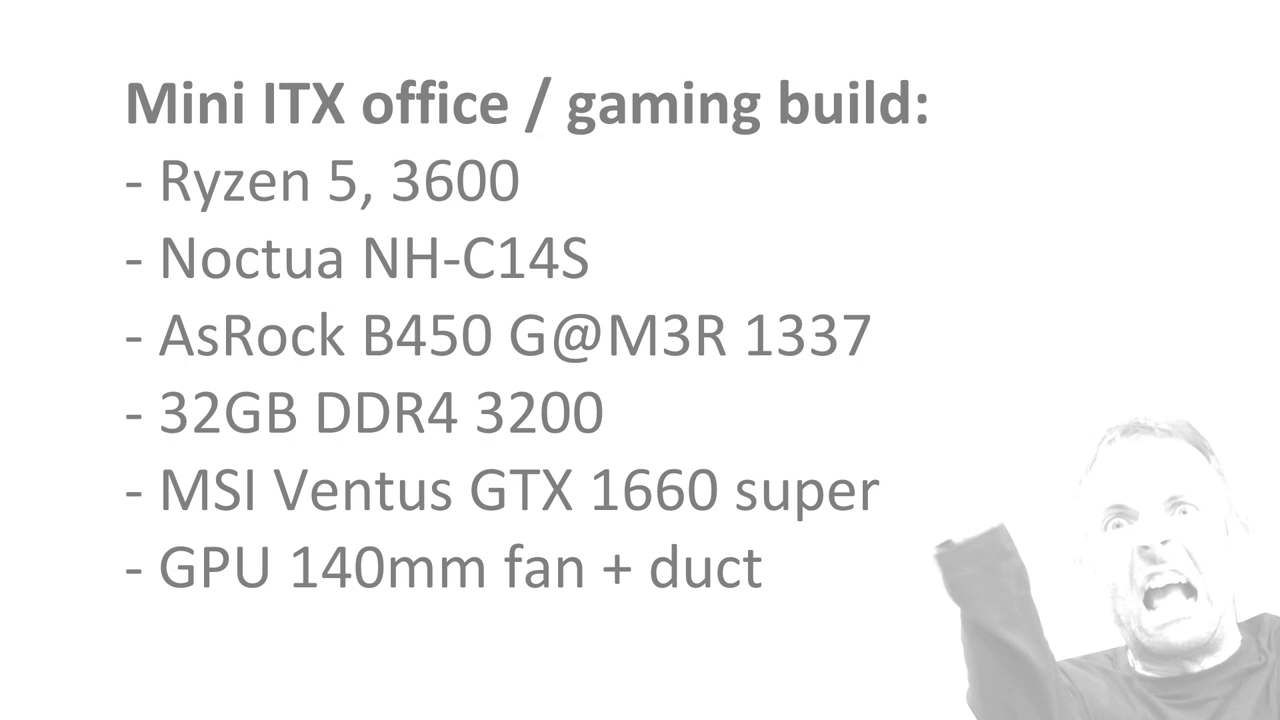
# Advance from the Mini ITX parts list to the case specifications slide.
pyautogui.press('Right')
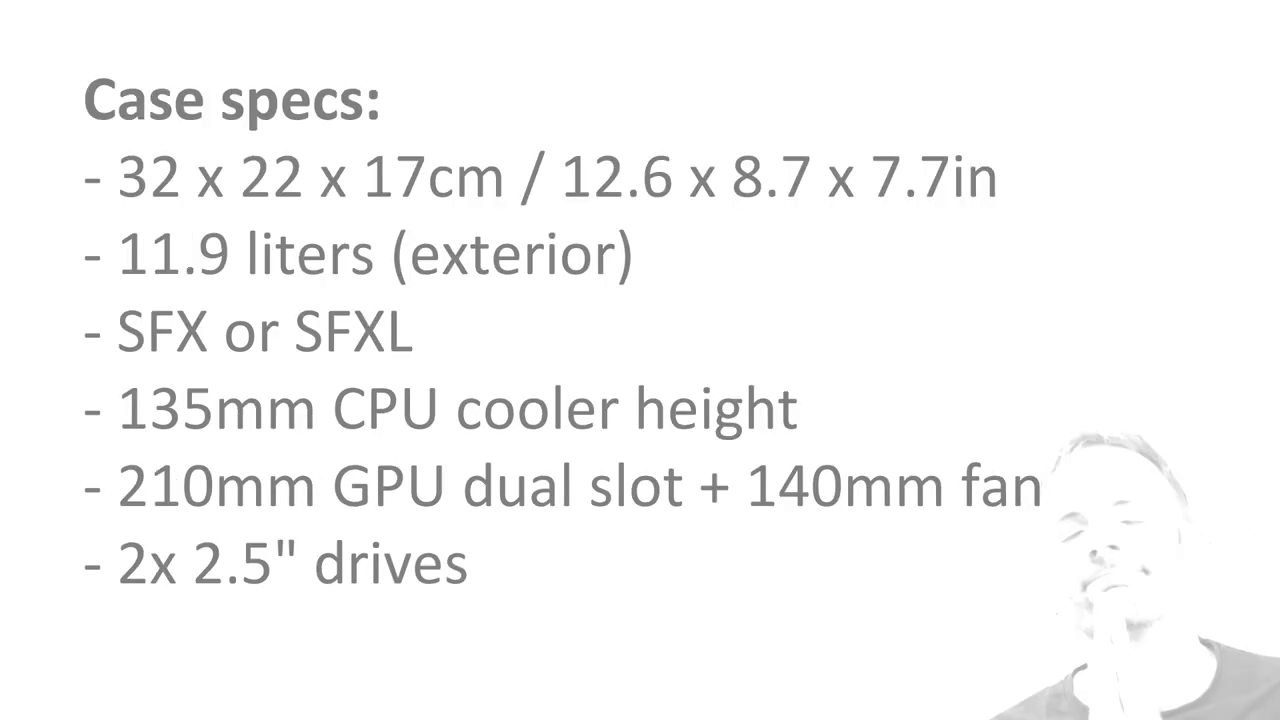